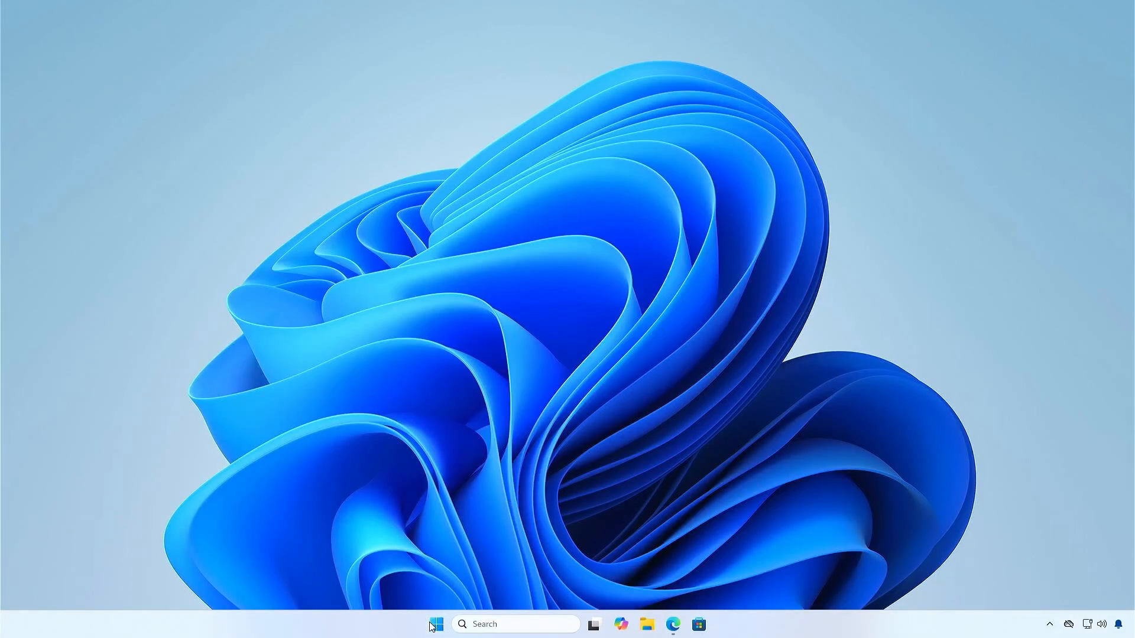
Launch an administrator Terminal from the Start right-click menu
{"action": "right_click", "coordinate": [436, 624]}
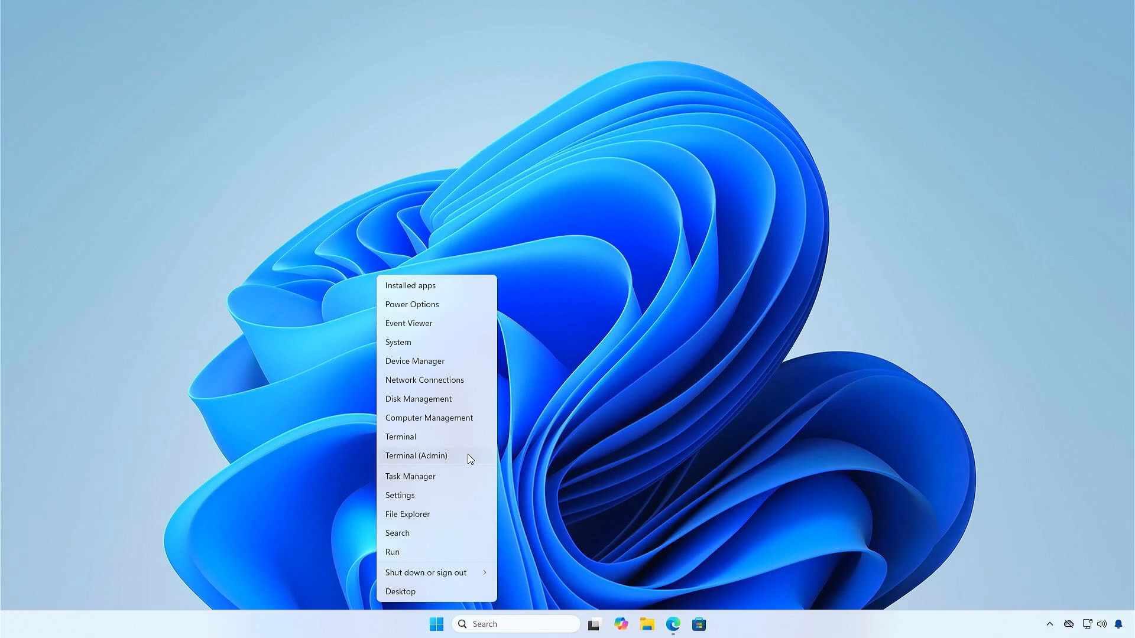
{"action": "left_click", "coordinate": [416, 456]}
{"action": "type", "text": "netsh interface ipv4 show subinterfaces"}
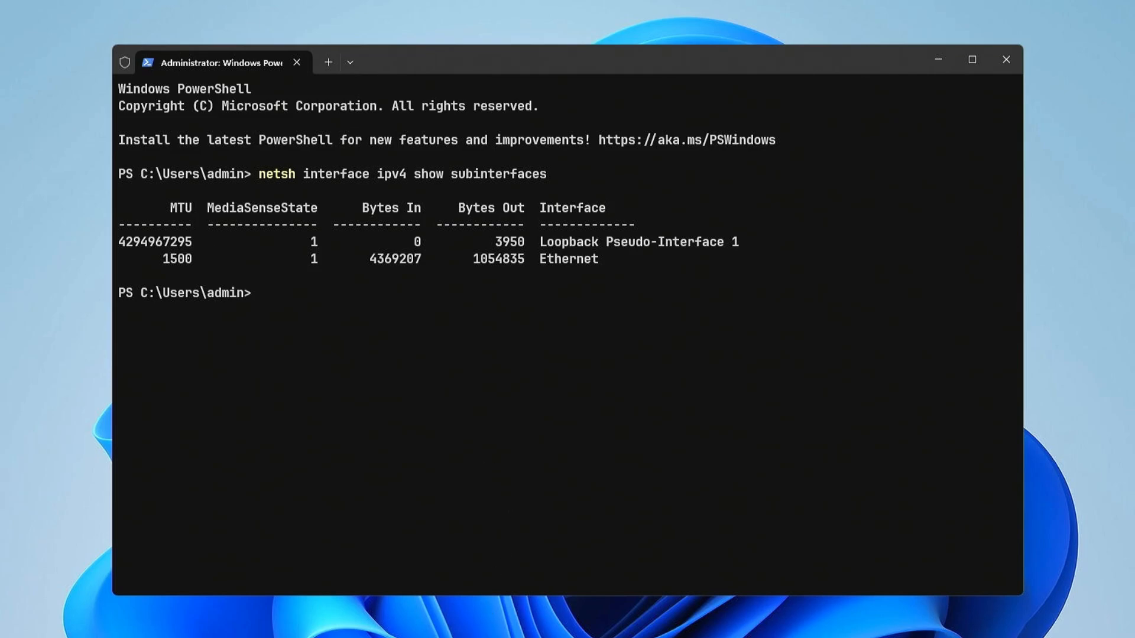
{"action": "mouse_move", "coordinate": [699, 410]}
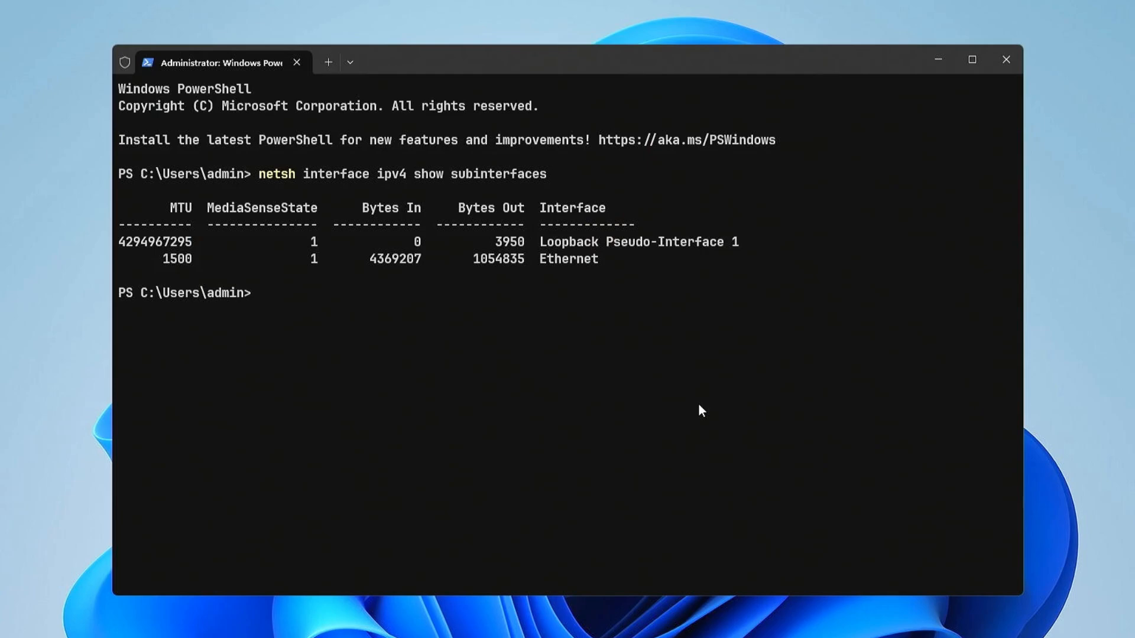
Run ping google.com -f -l 1500, which fails needing fragmentation
{"action": "type", "text": "ping"}
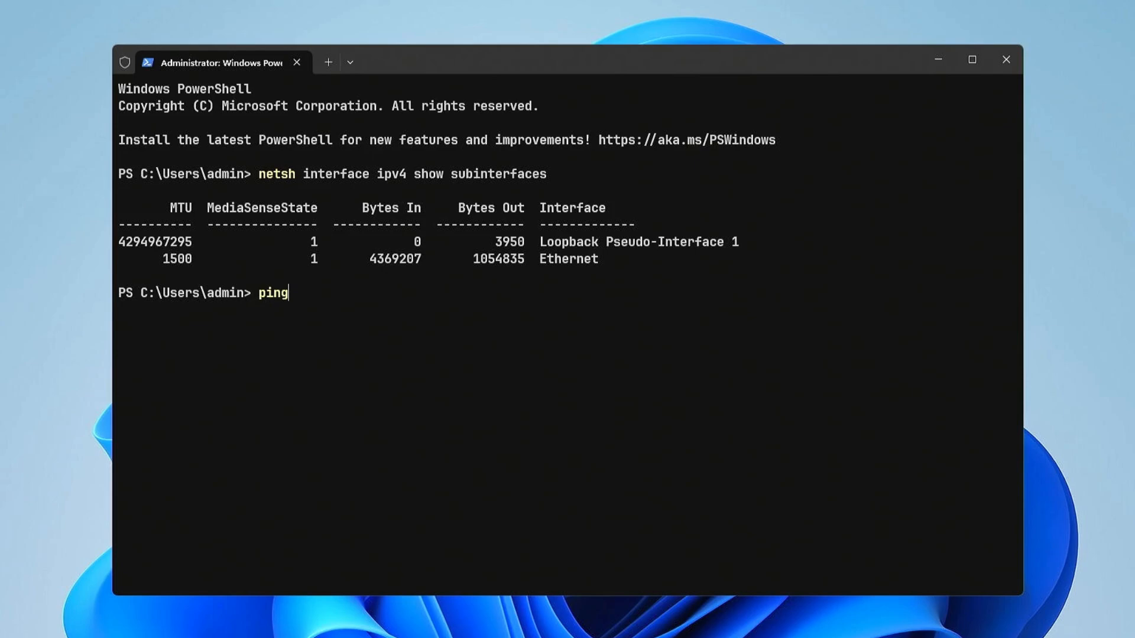
{"action": "type", "text": "google.com -f"}
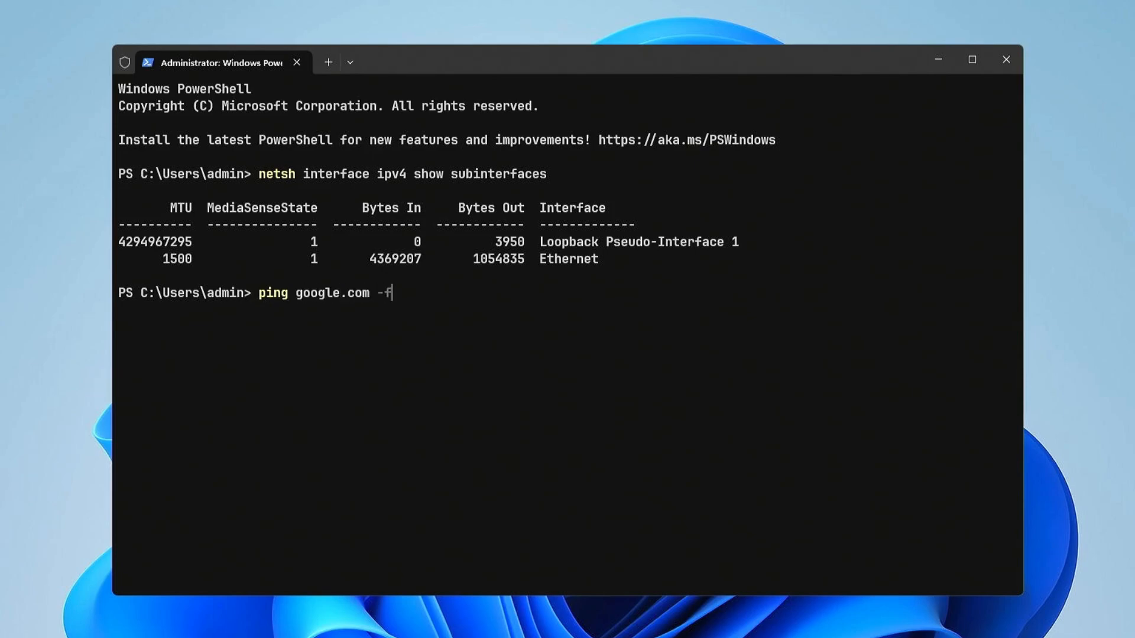
{"action": "type", "text": "-l 1500"}
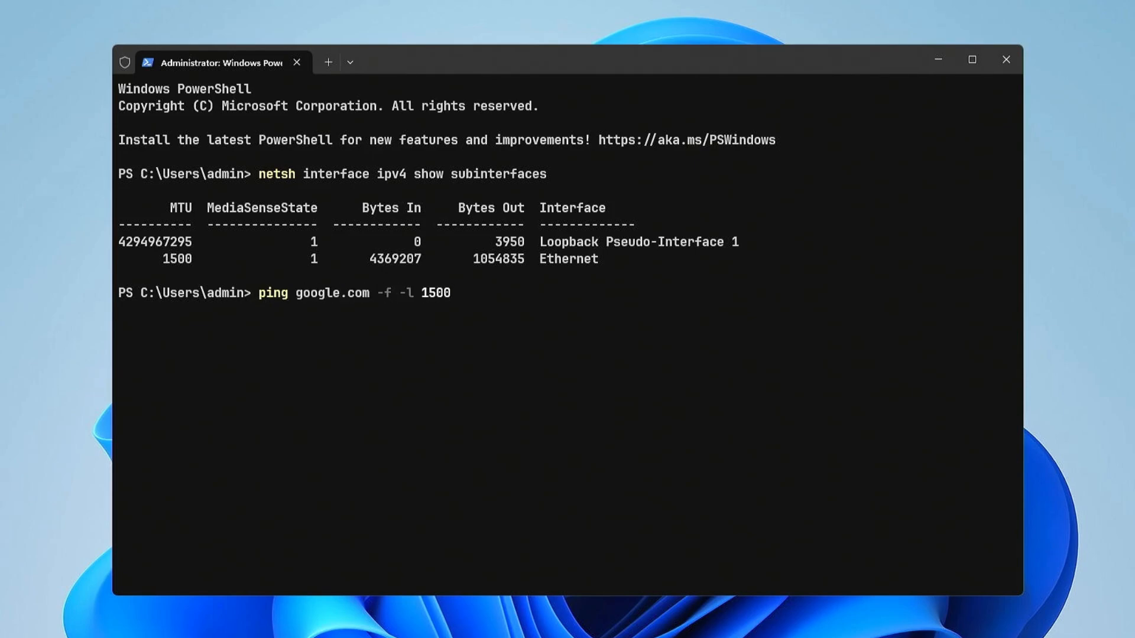
{"action": "key", "text": "Return"}
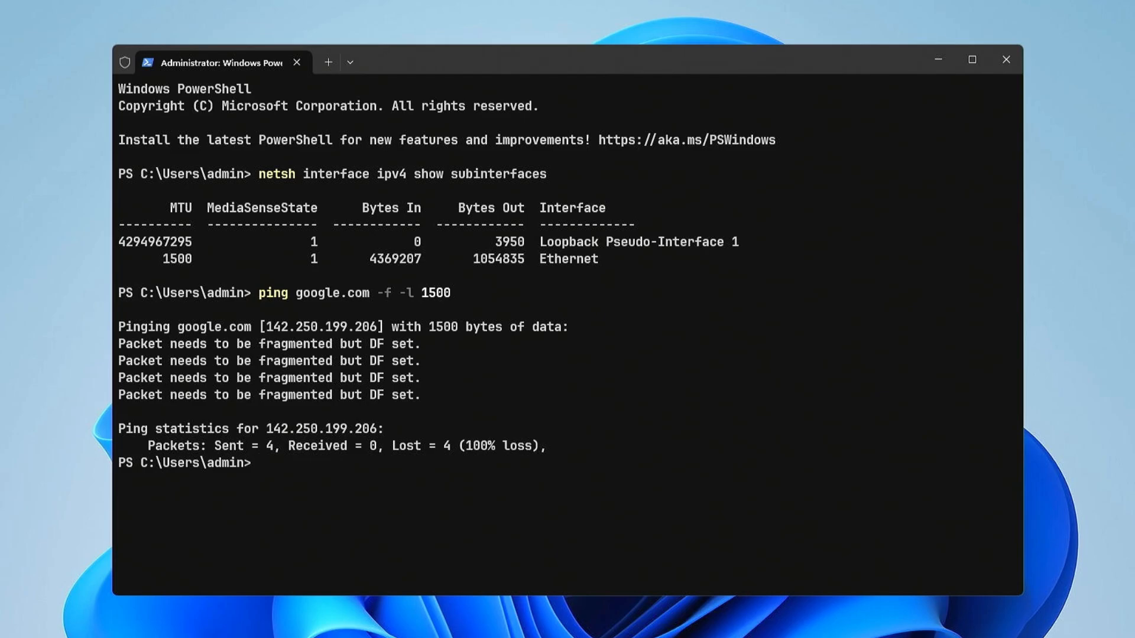
{"action": "key", "text": "Return"}
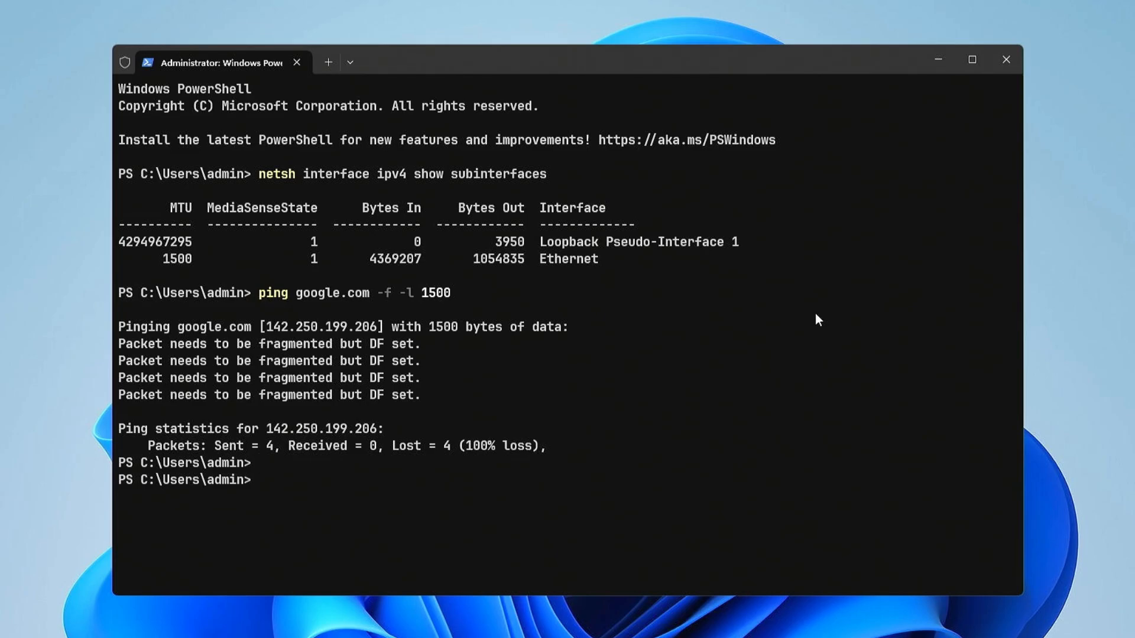
{"action": "mouse_move", "coordinate": [347, 85]}
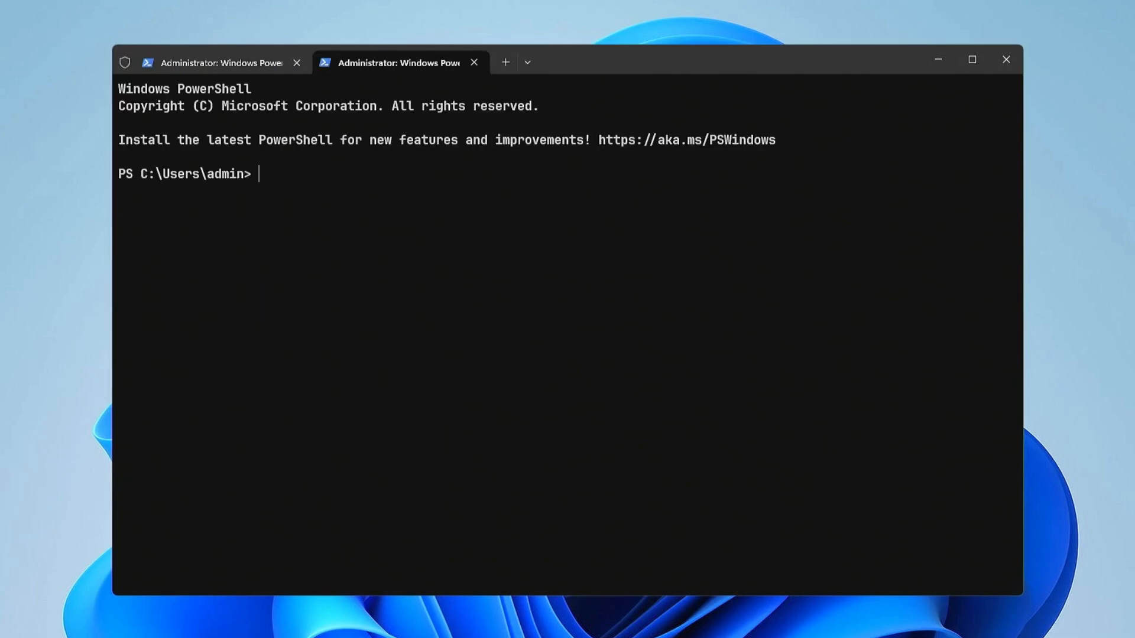
Enter the don't-fragment ping command to google.com in the new tab
{"action": "type", "text": "ping google.com -f -l 1464"}
{"action": "type", "text": "ping google.com -f -l 1465"}
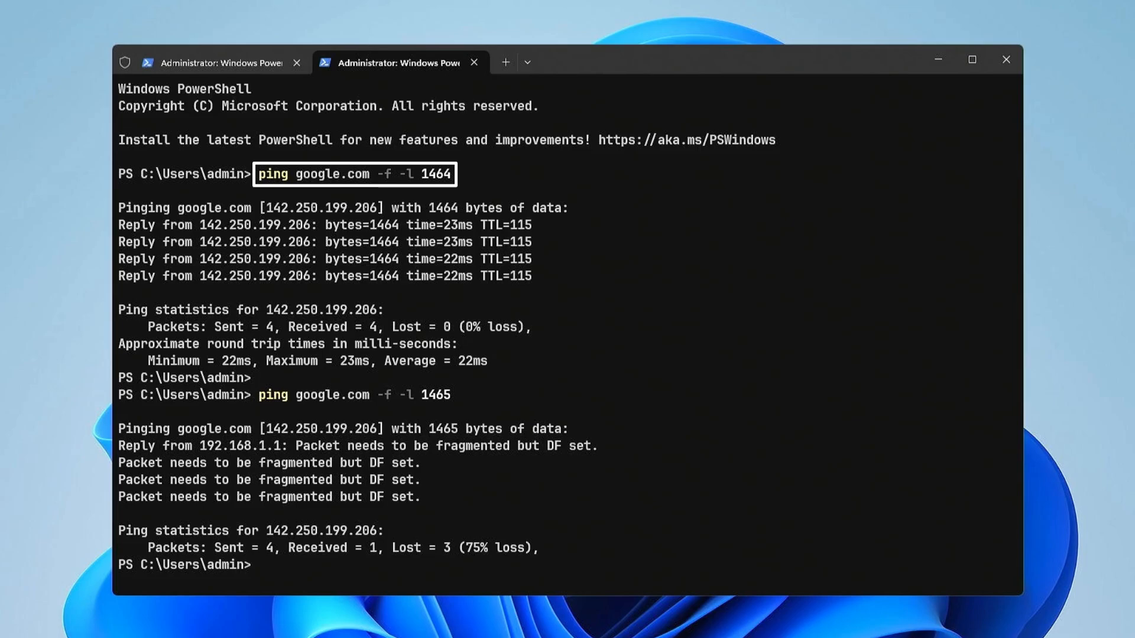
{"action": "mouse_move", "coordinate": [564, 233]}
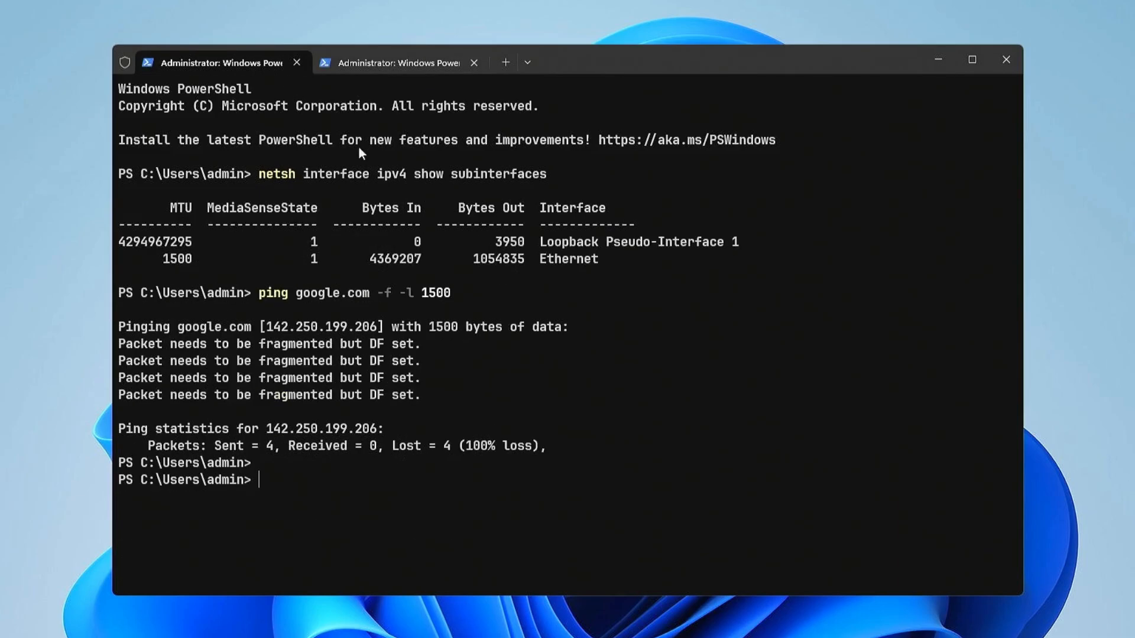
{"action": "mouse_move", "coordinate": [773, 417]}
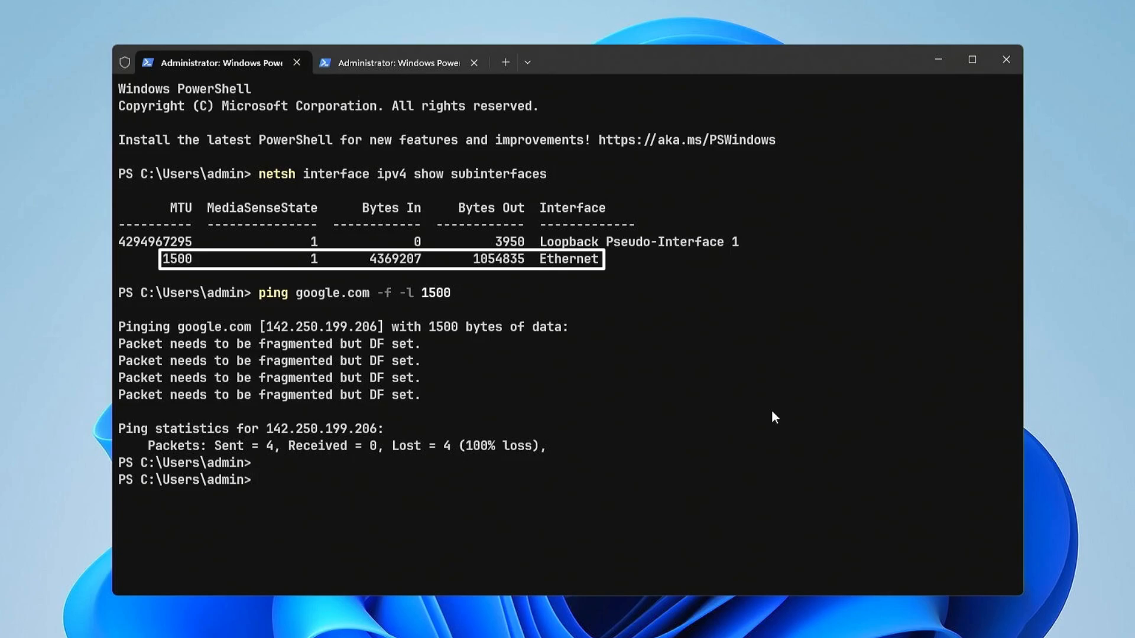
Stage netsh set subinterface "Wi-Fi" mtu=1492 store=persistent at the prompt
{"action": "type", "text": "netsh interface ipv4 set subinterface \"Wi-Fi\" mtu=1492 store=persistent"}
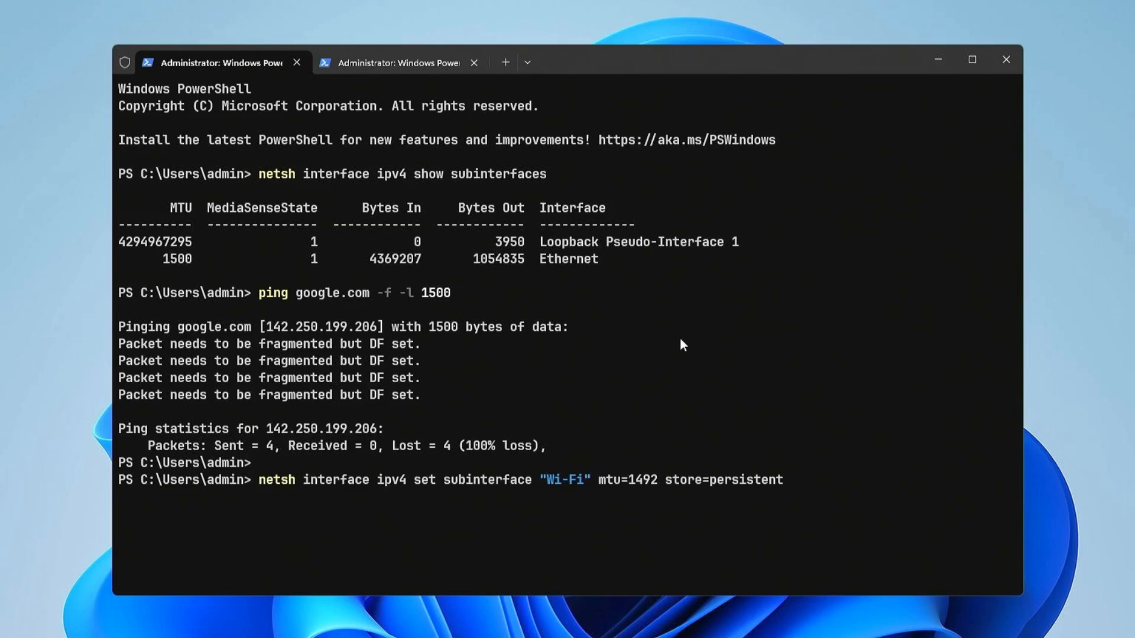
{"action": "mouse_move", "coordinate": [748, 398]}
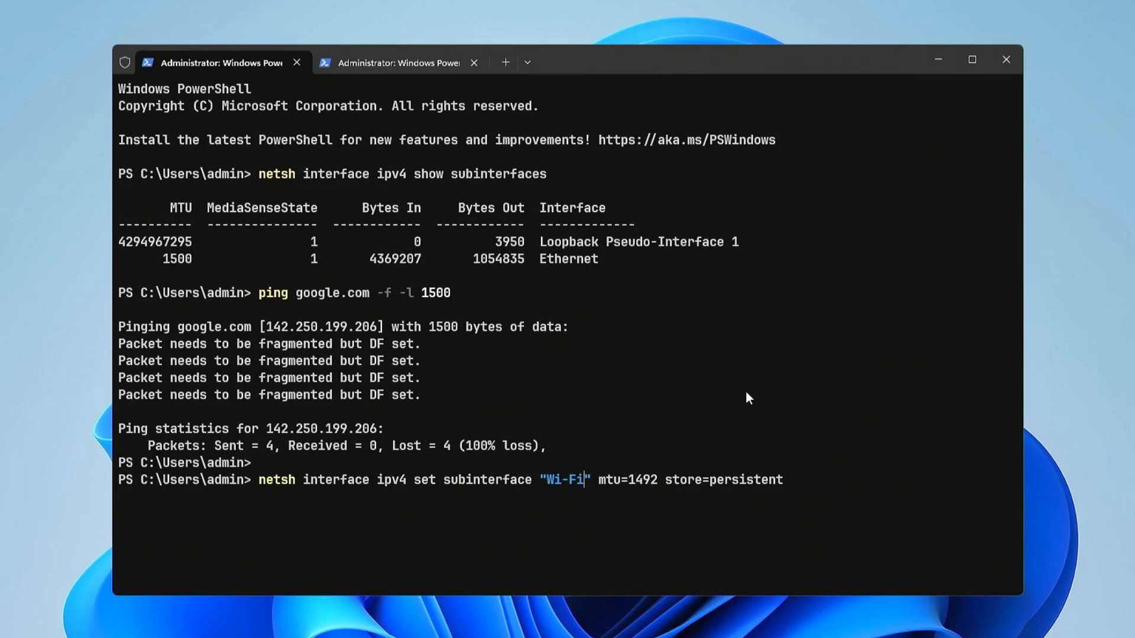
Retarget the MTU 1492 command to "Ethernet" and run it
{"action": "key", "text": "Backspace"}
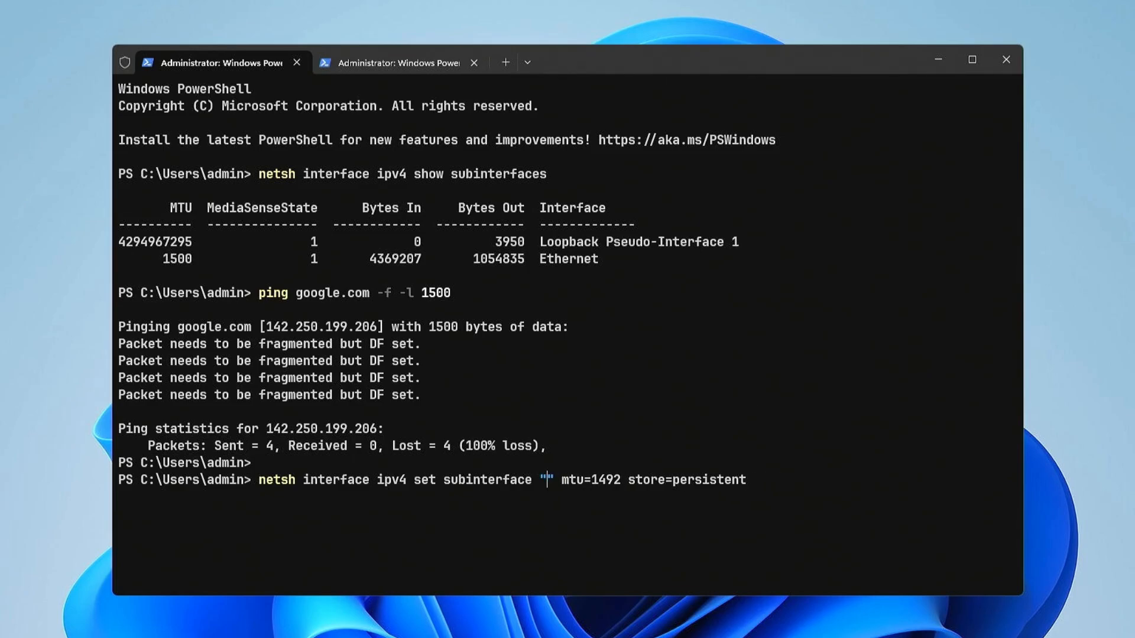
{"action": "type", "text": "Ethernet"}
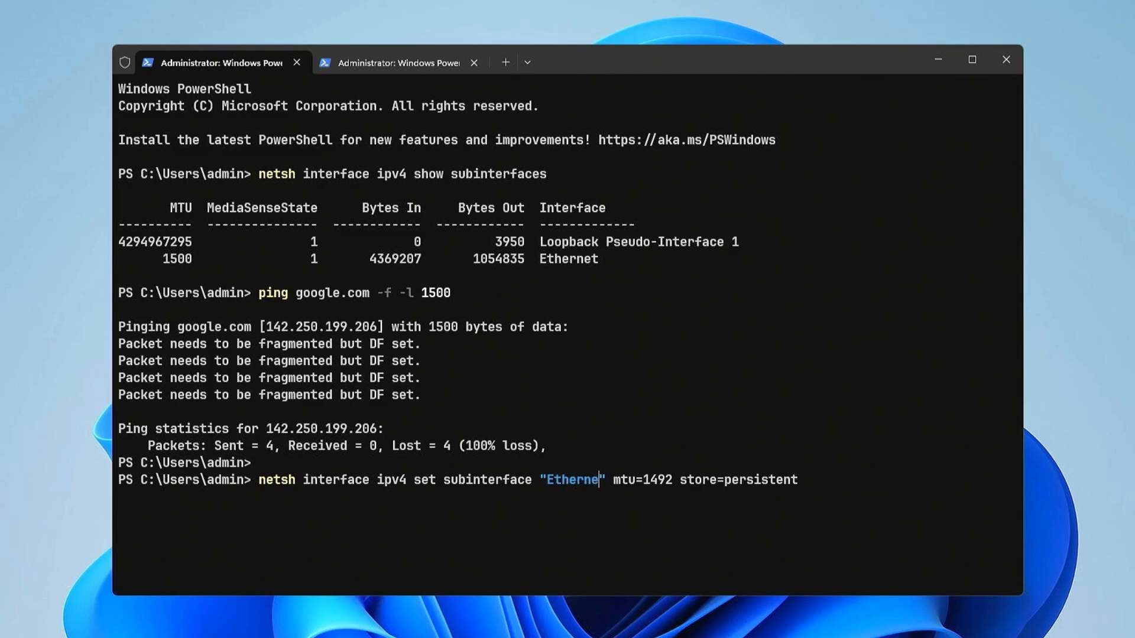
{"action": "key", "text": "Return"}
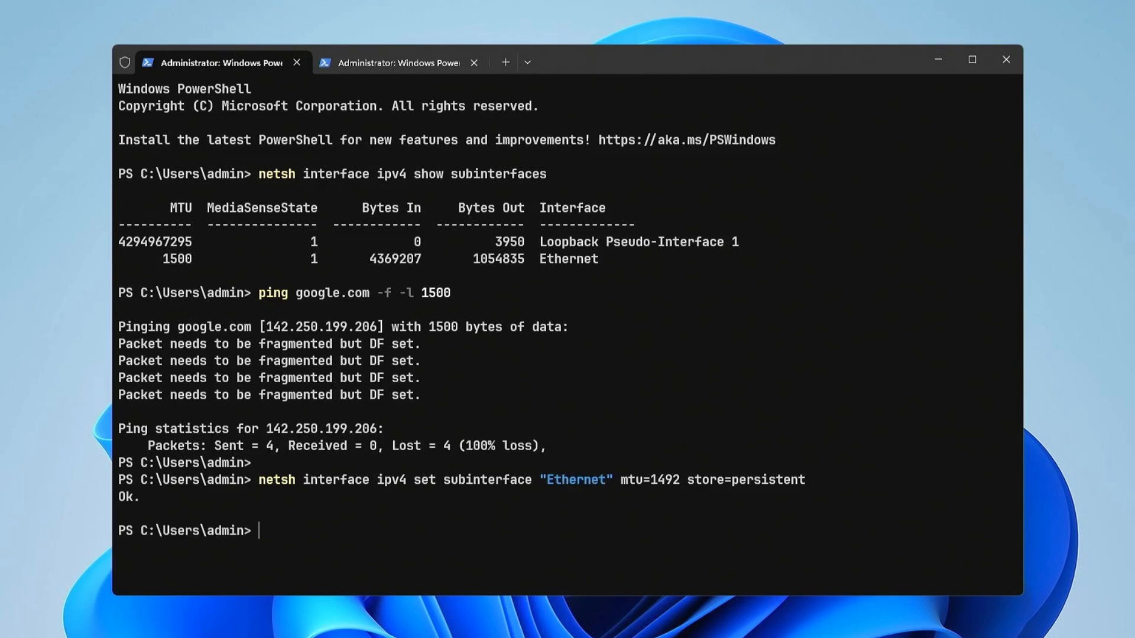
Run a follow-up command to confirm Ethernet's new 1492 MTU
{"action": "type", "text": "ping google.com -f -l 1500"}
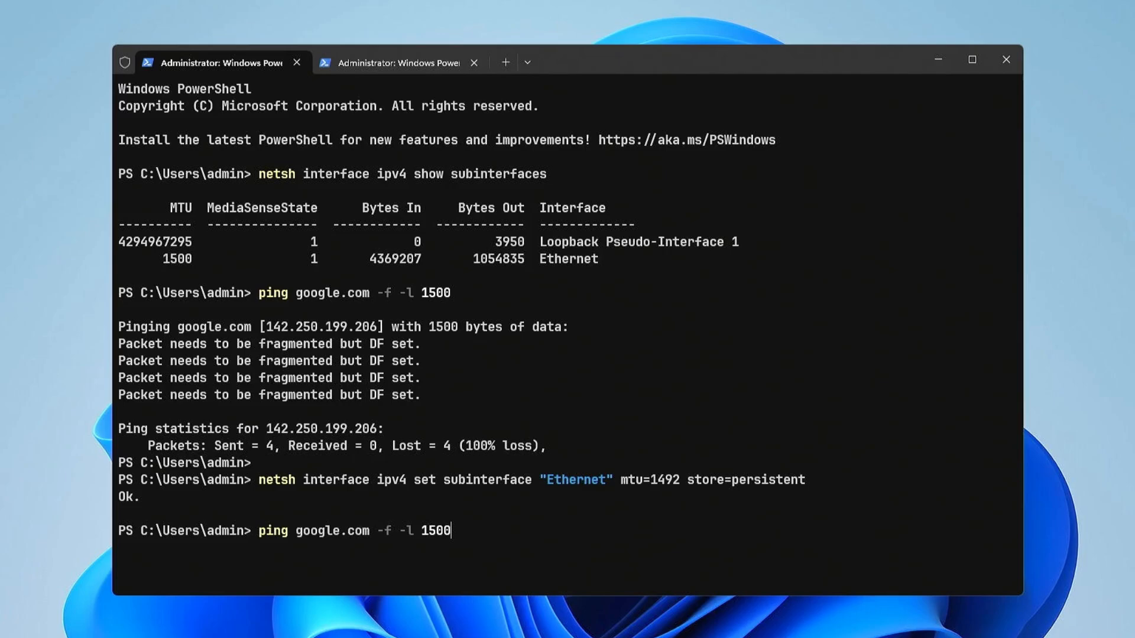
{"action": "key", "text": "Return"}
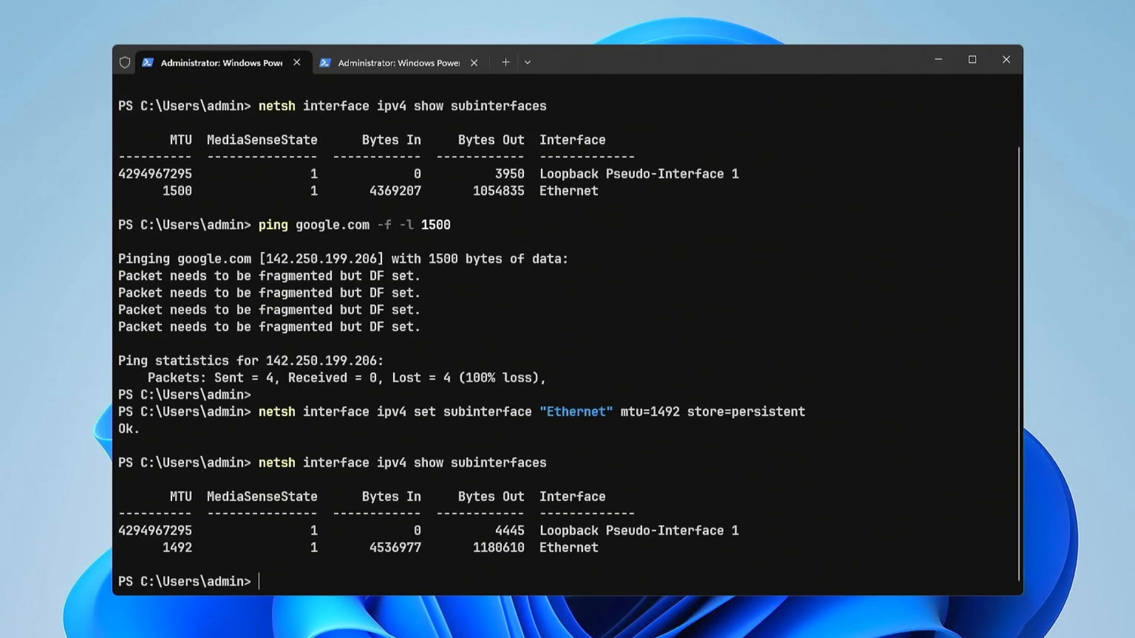